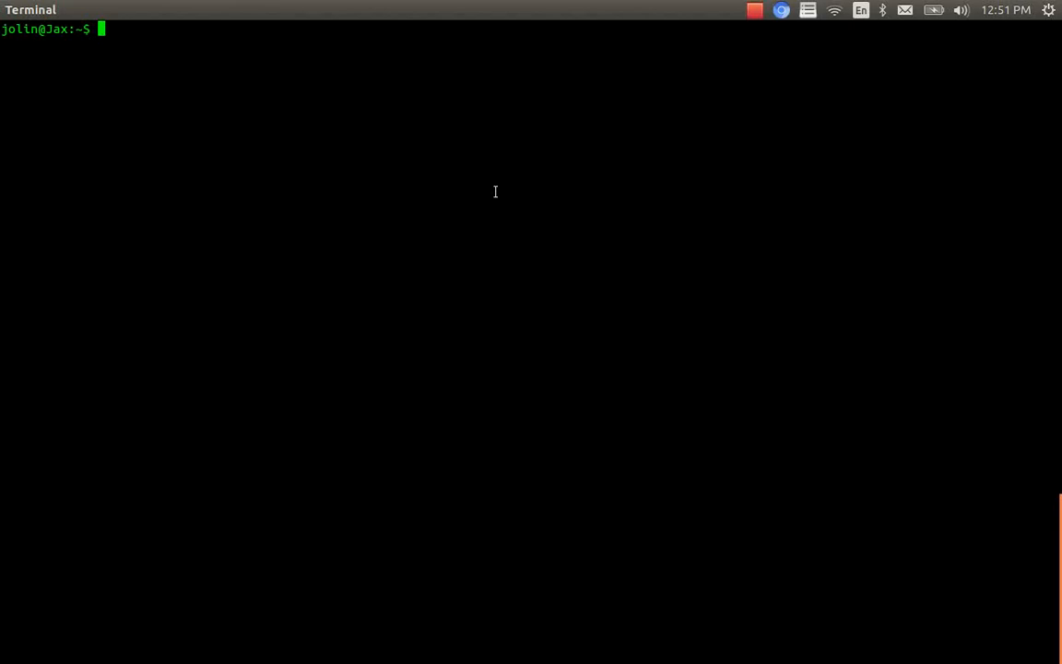
Start a telnet session to the printer at 192.168.1.10, reaching its network setup menu
type("telnet 19")
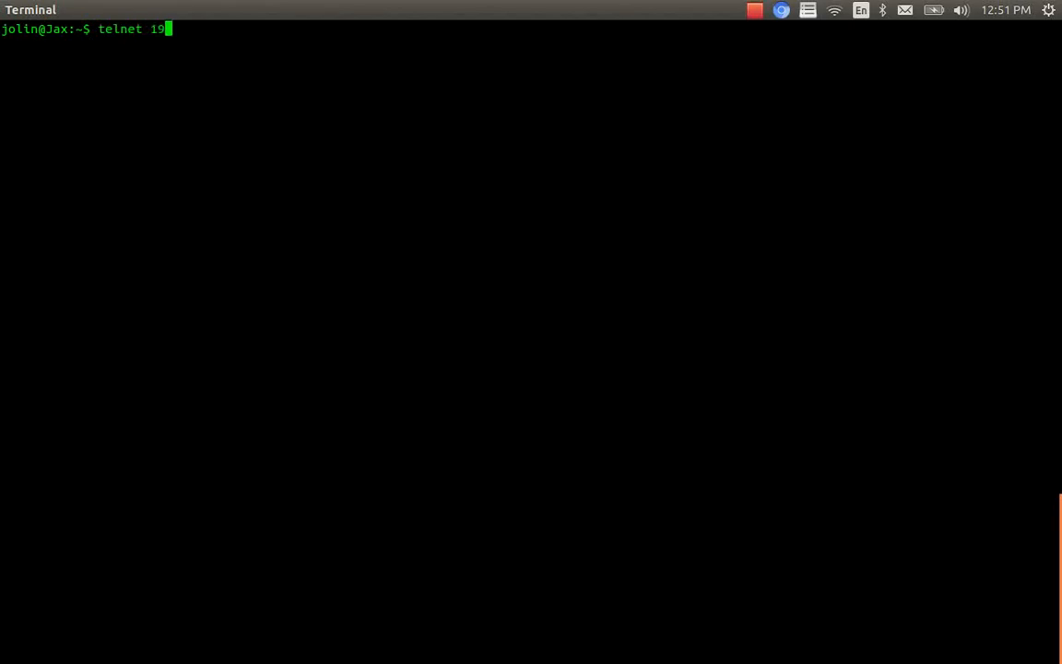
type("2.168.1.10")
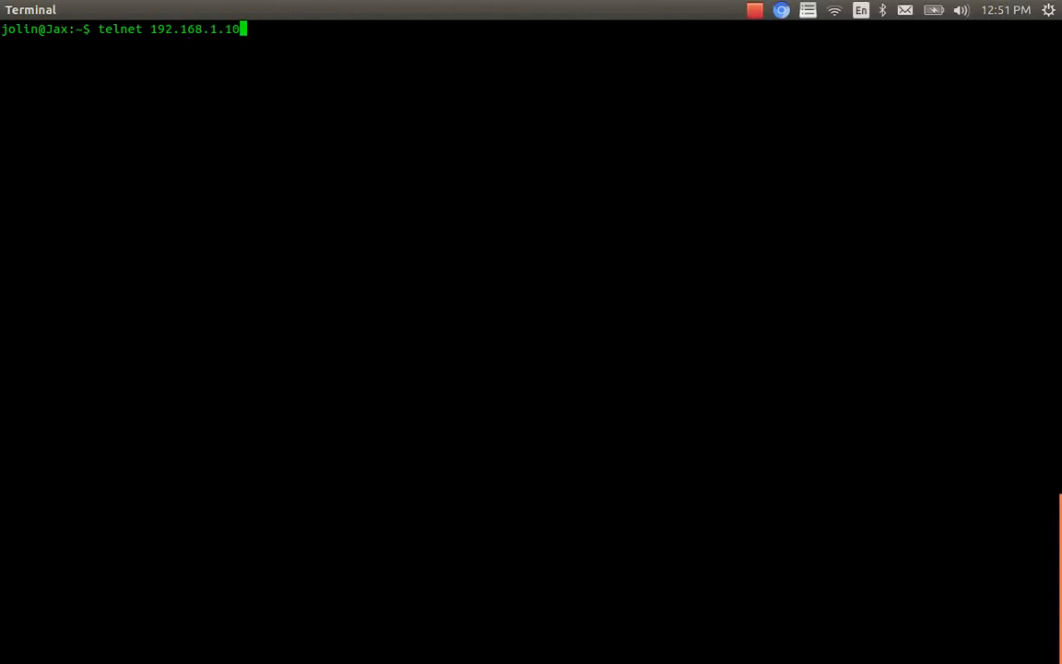
key("Return")
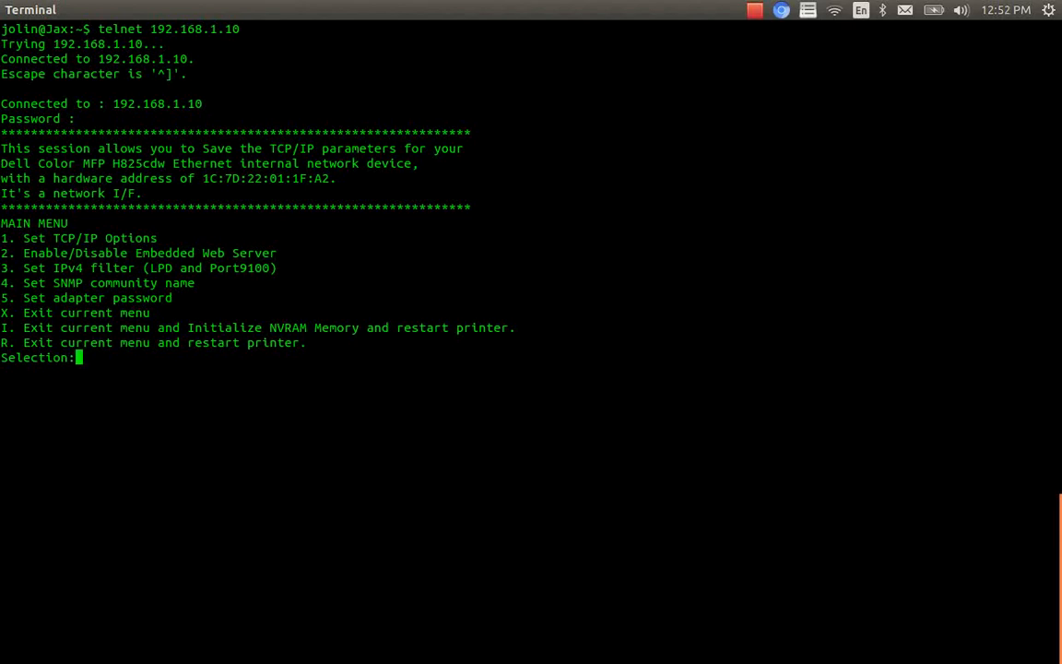
Via menu 5 then 2, set the embedded web server password, save with S, and exit back with X
type("5")
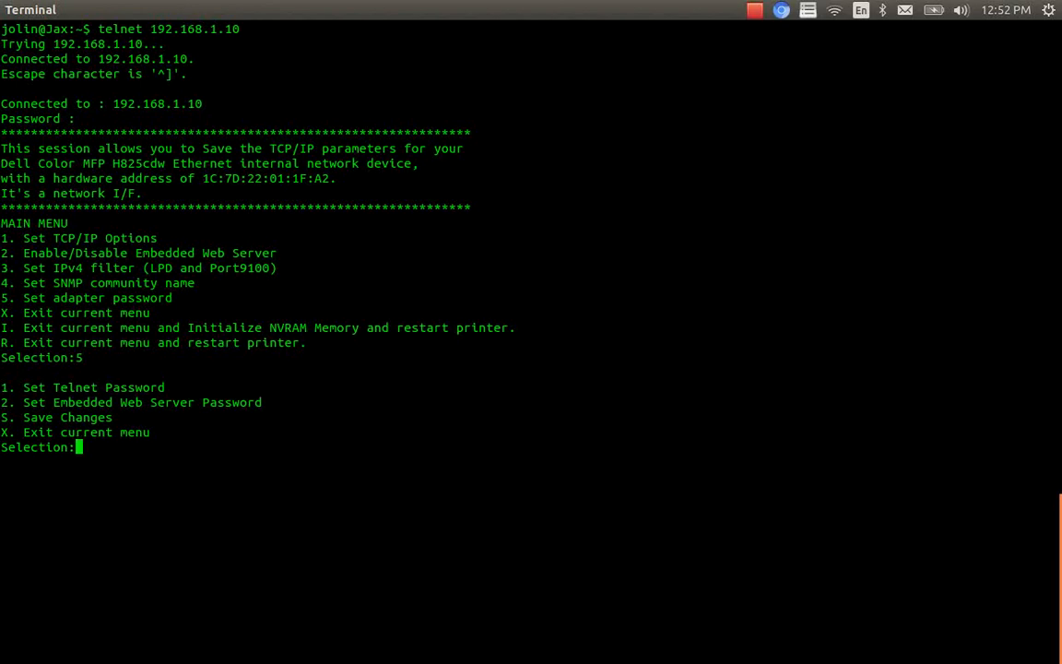
type("2")
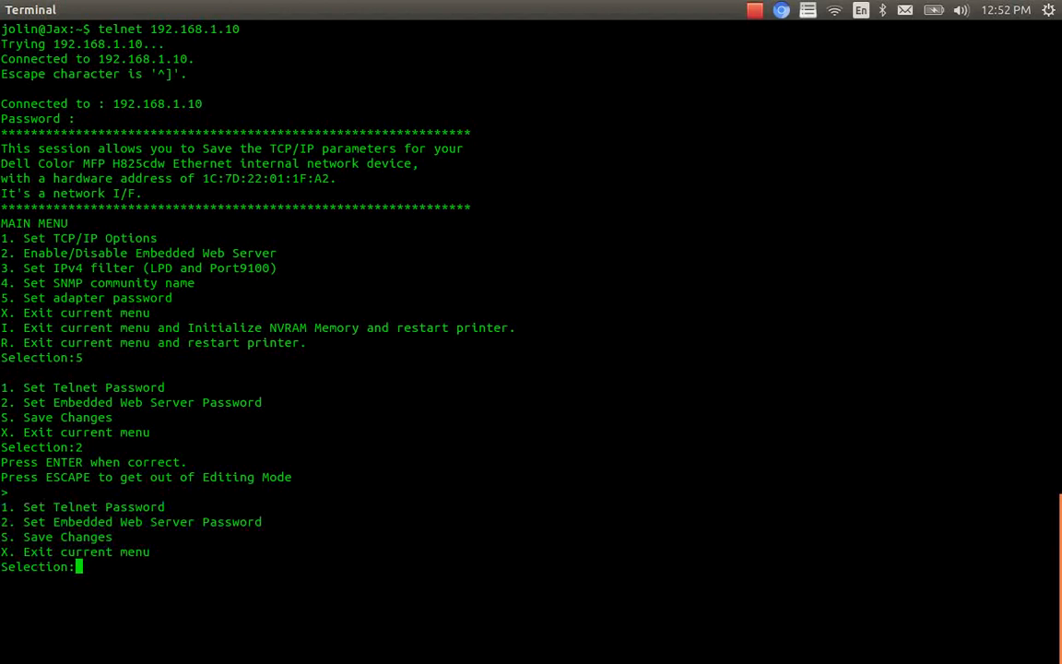
type("S")
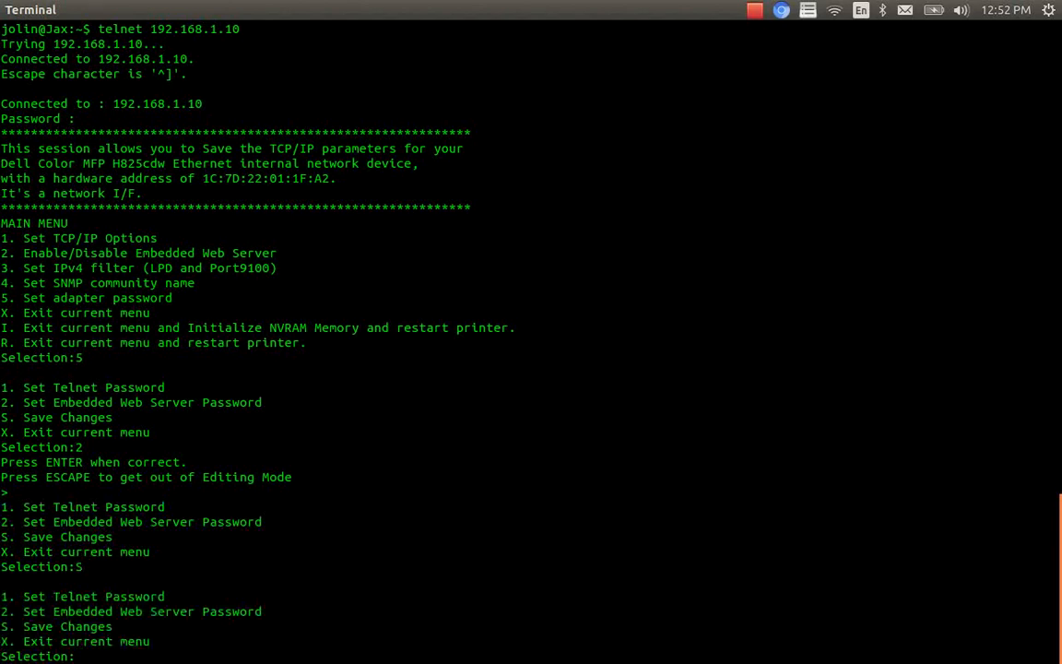
type("X")
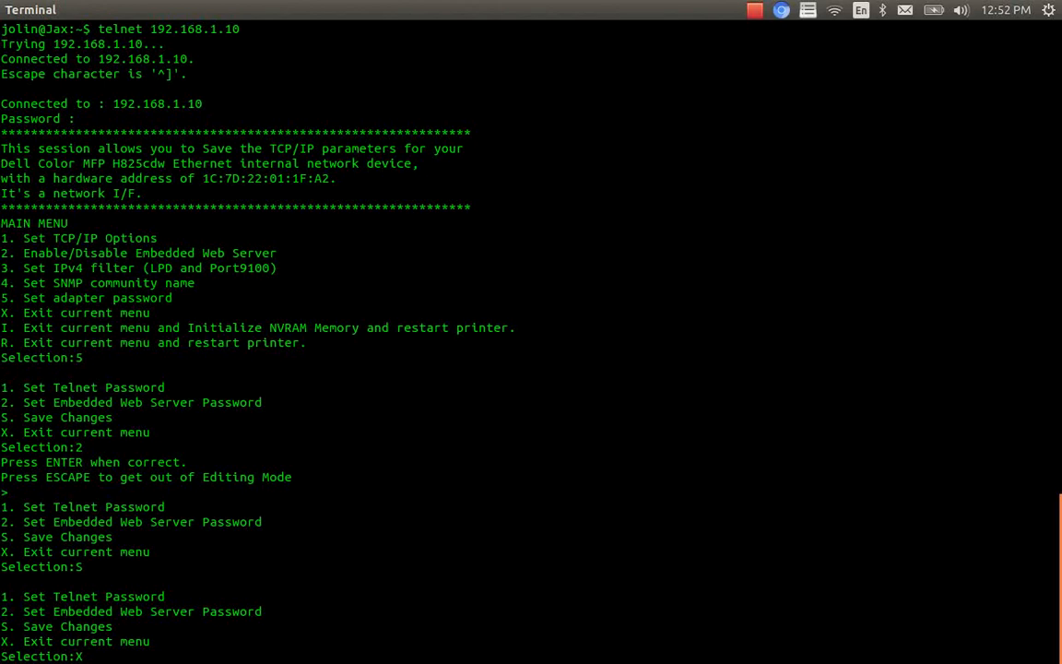
key("Return")
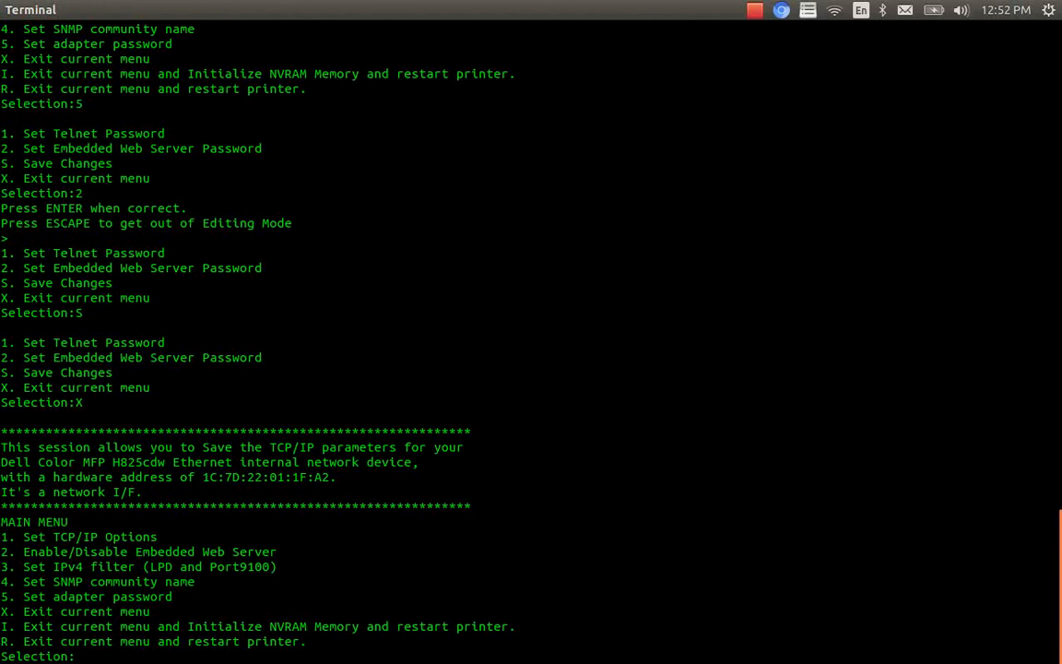
type("X")
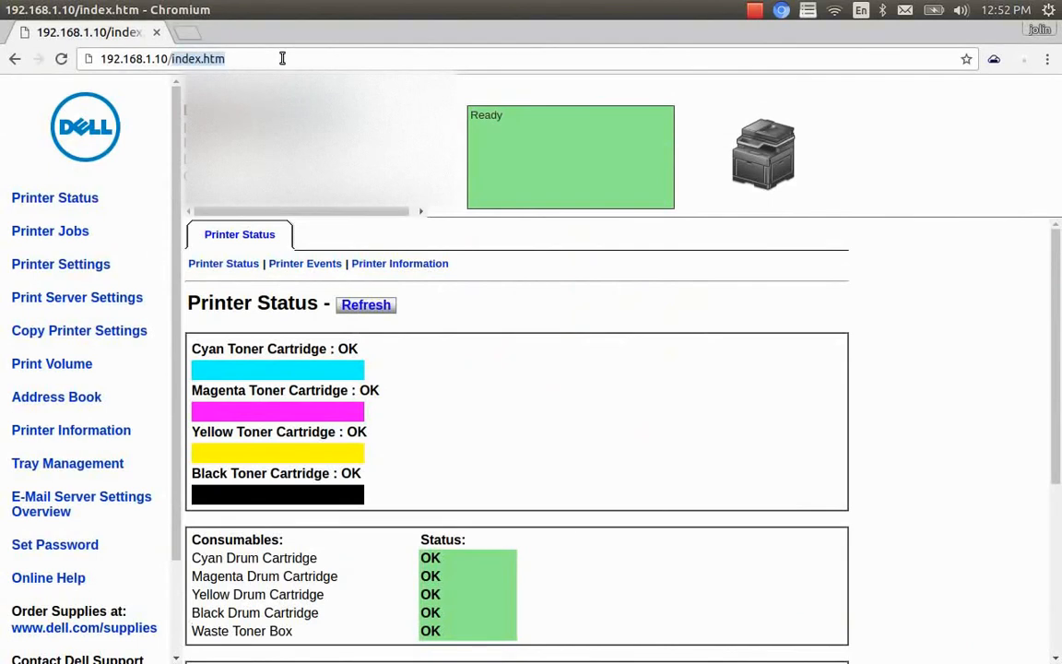
Go to the Set Password page from the printer status page sidebar
left_click(365, 304)
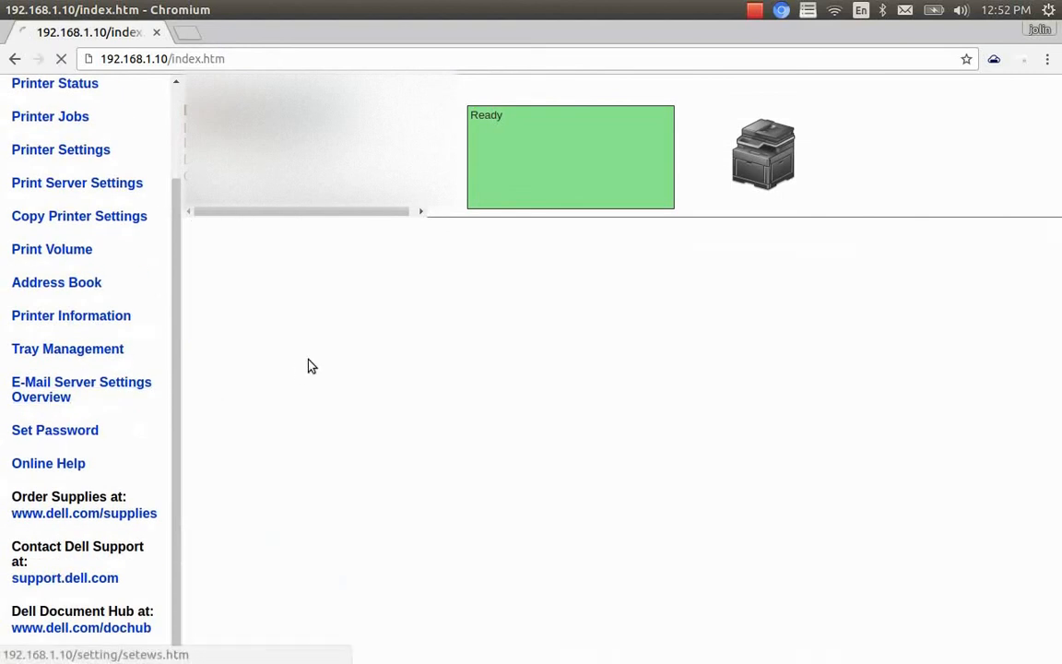
Apply the new settings and log in as admin with the password, returning to the Set Password page
left_click(55, 429)
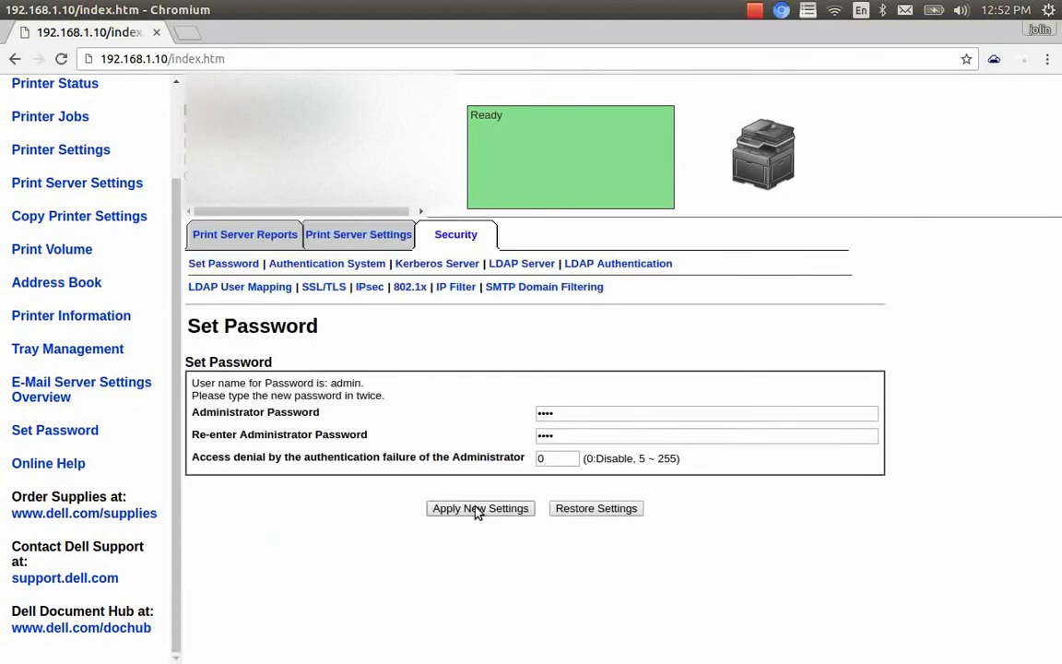
left_click(480, 509)
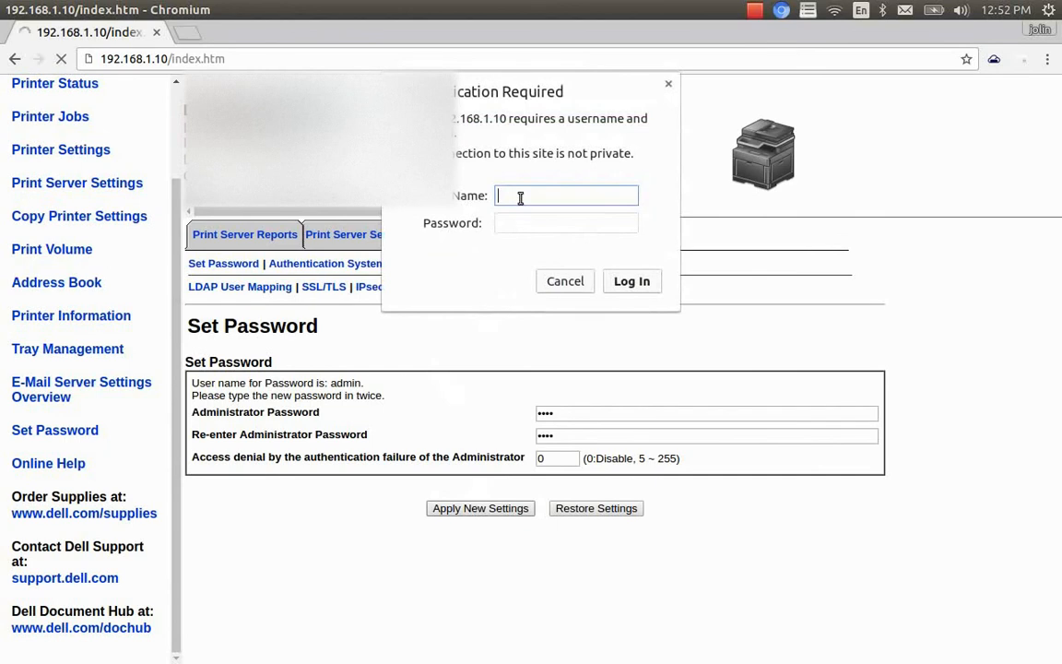
type("admin")
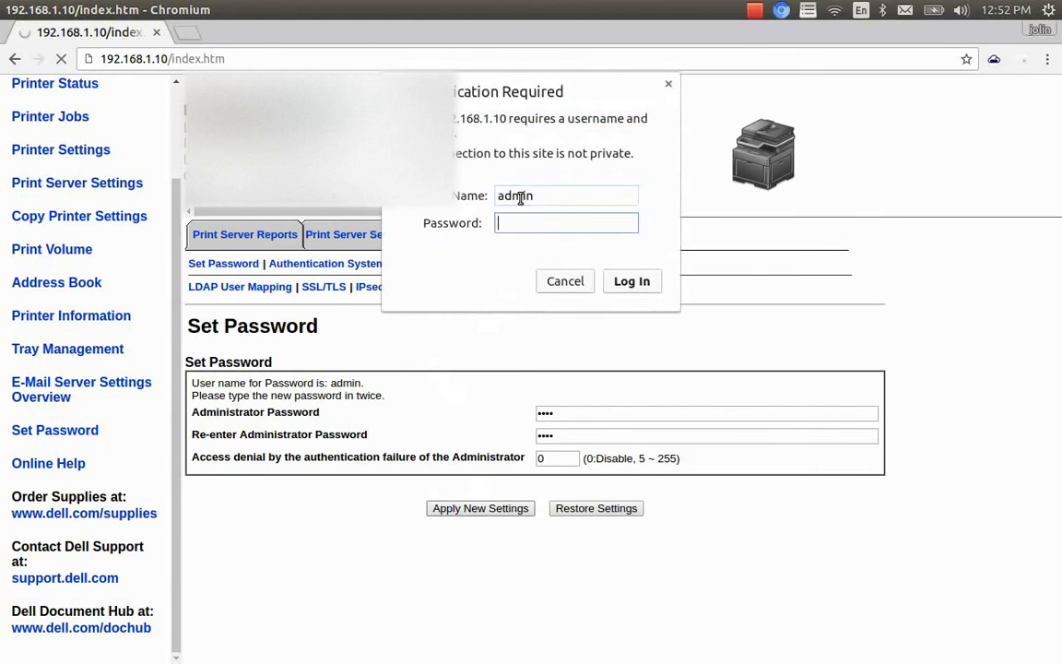
type("password")
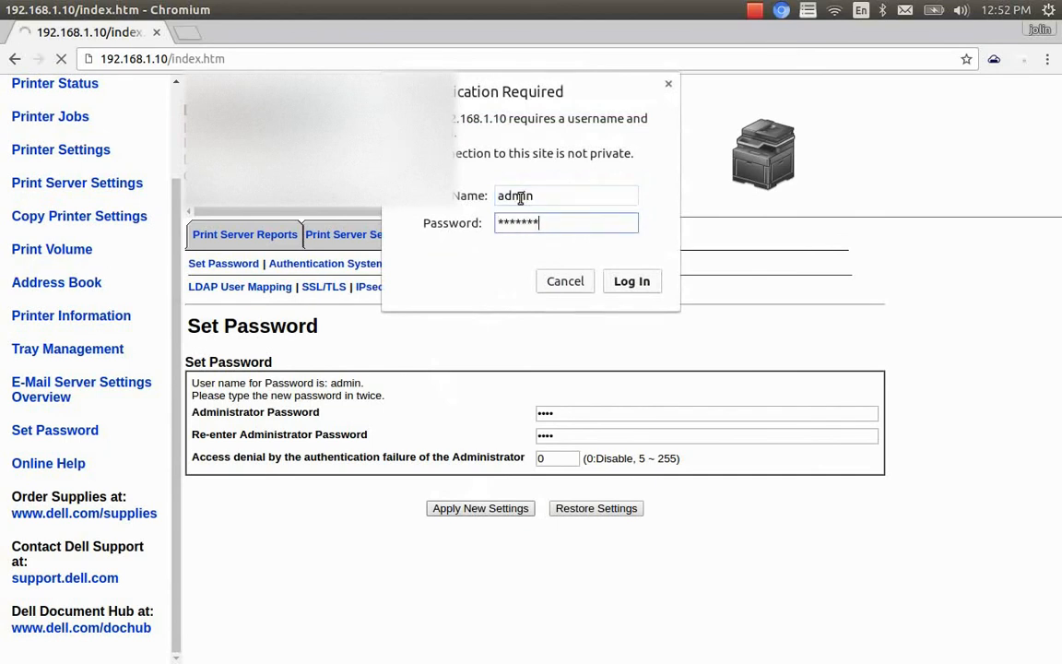
left_click(631, 280)
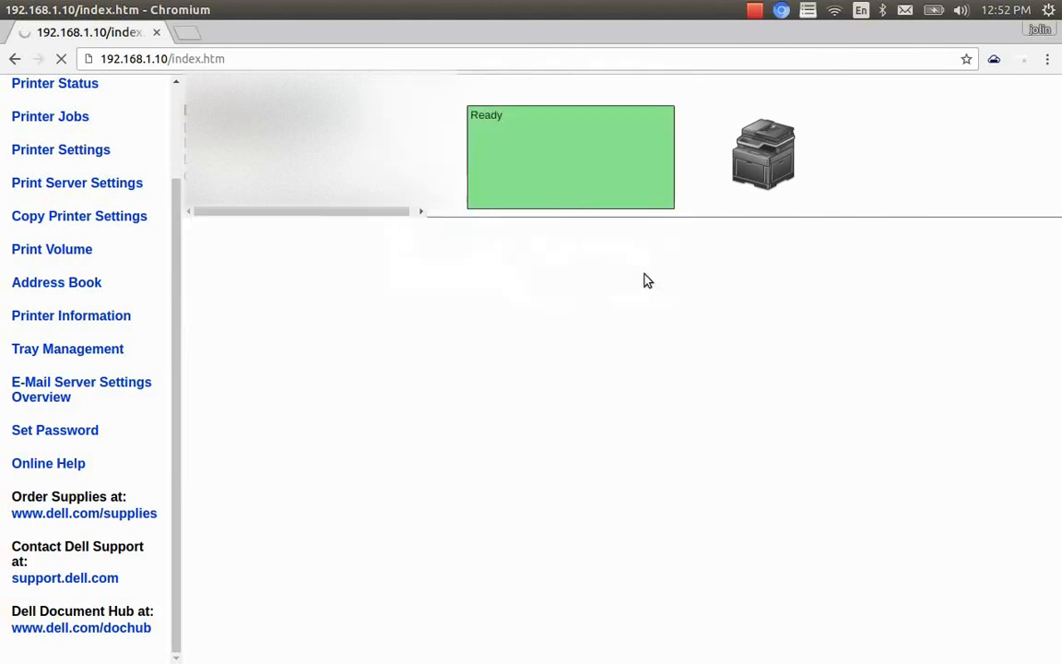
left_click(55, 429)
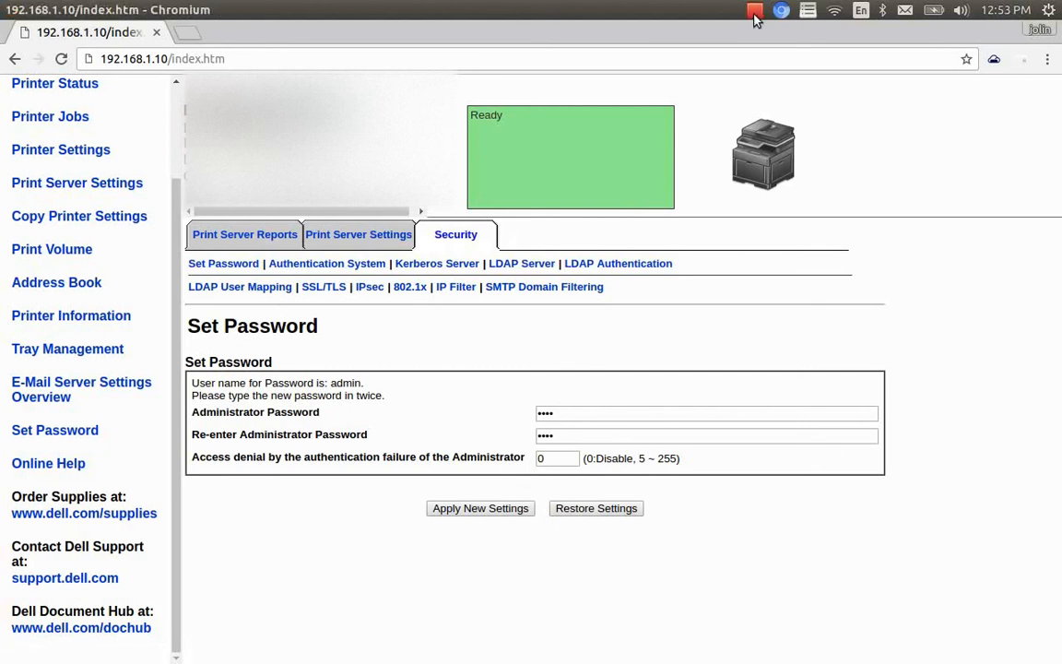
left_click(756, 11)
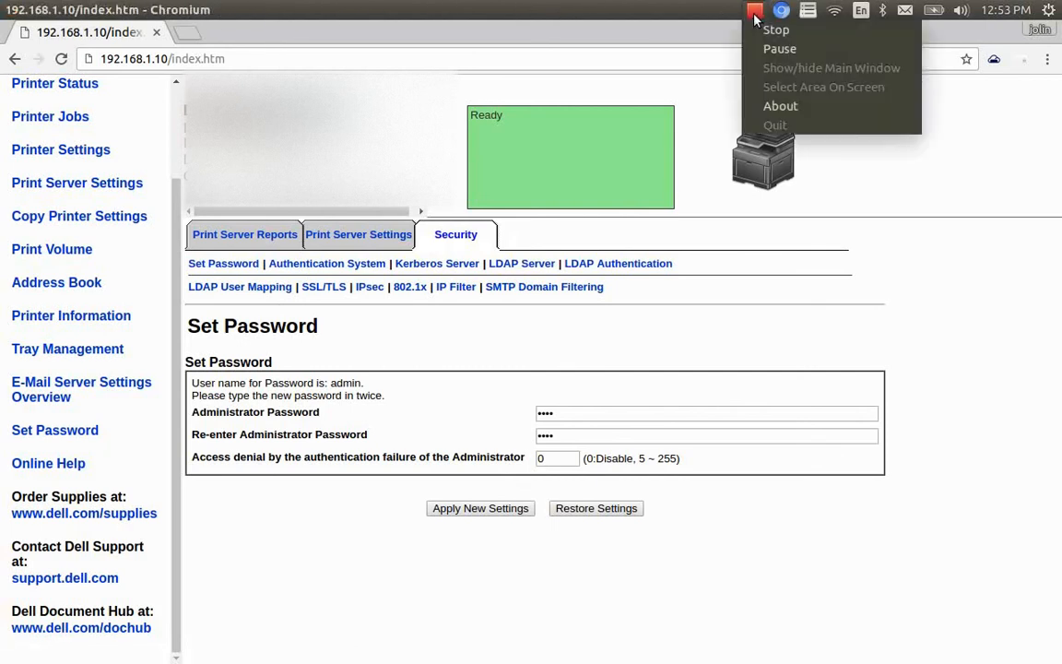
mouse_move(774, 30)
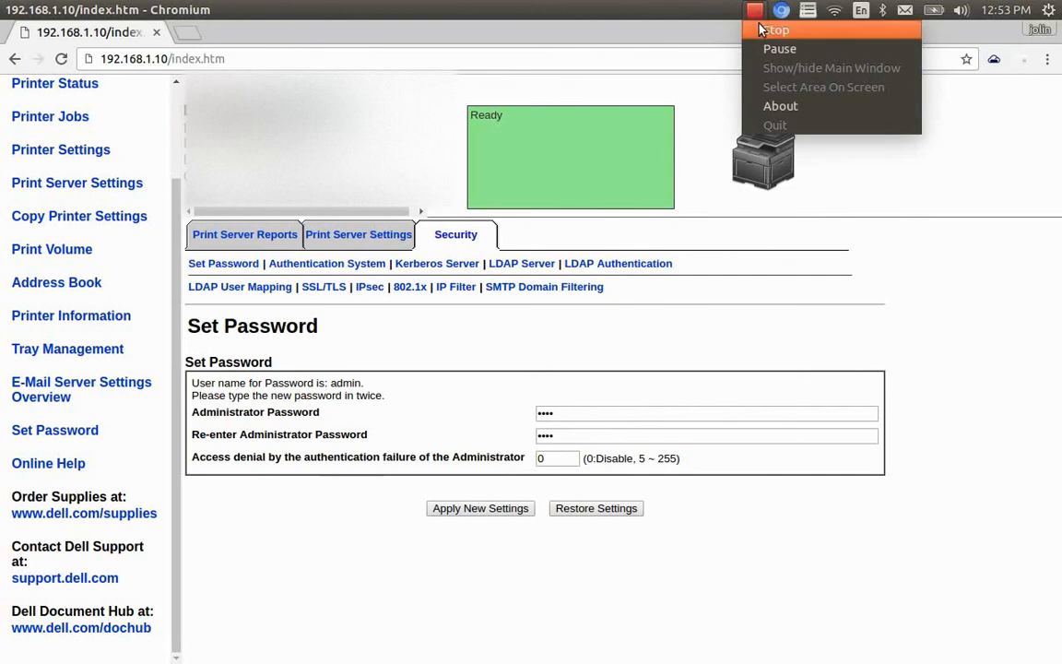